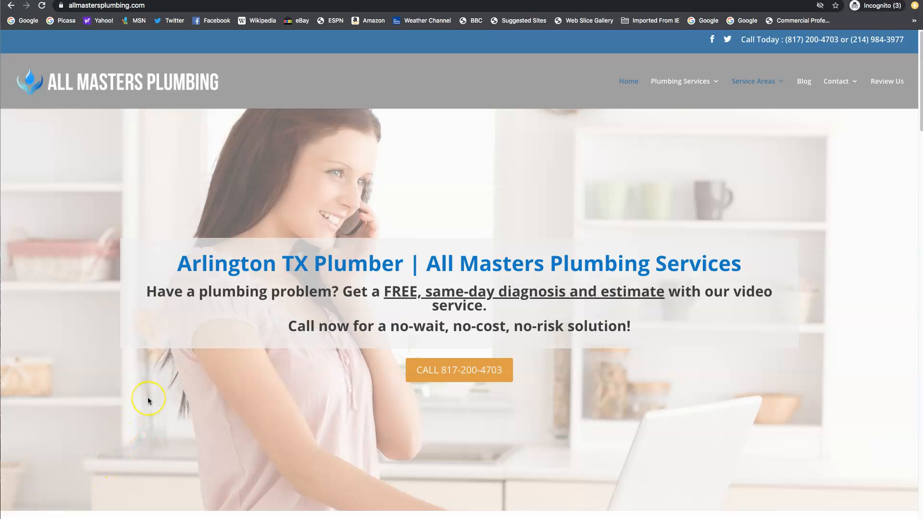
- Review the Arlington plumbing page's overview metrics, then load its 68 organic keywords report
{"action": "scroll", "scroll_direction": "down", "scroll_amount": 3}
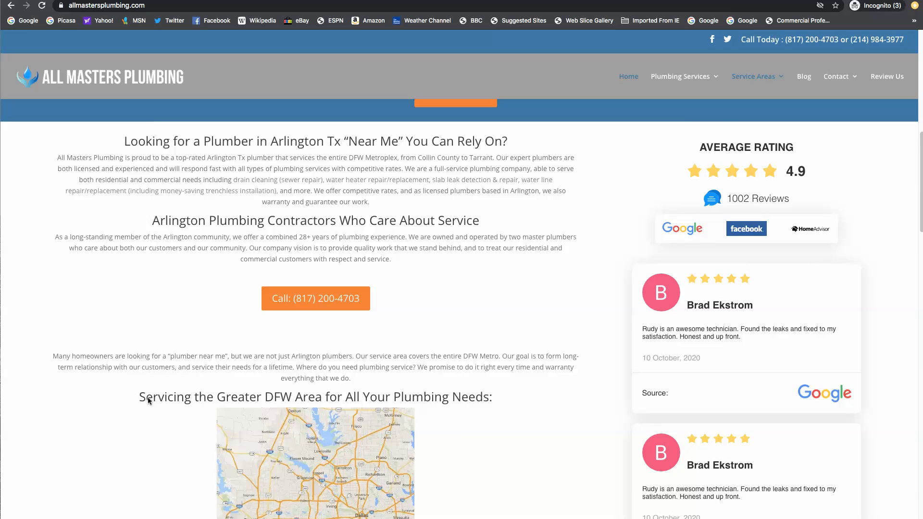
{"action": "scroll", "scroll_direction": "down", "scroll_amount": 3}
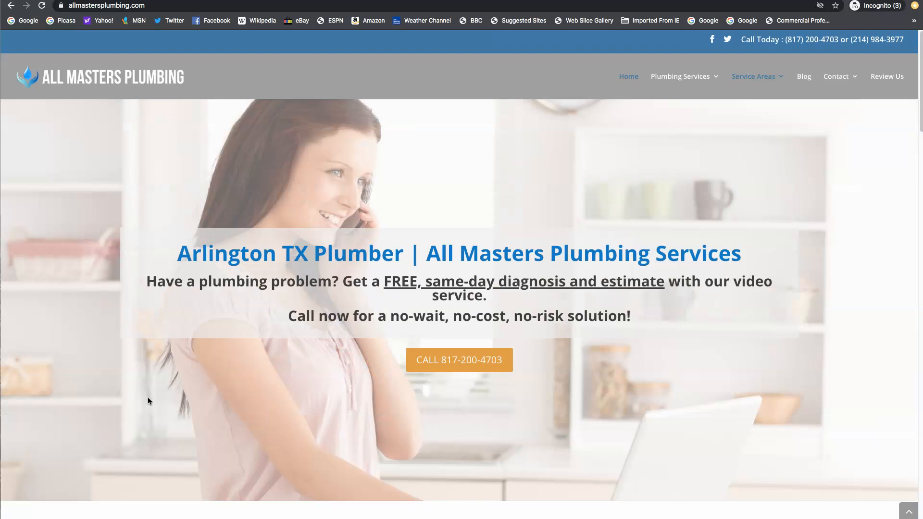
{"action": "scroll", "scroll_direction": "down", "scroll_amount": 3}
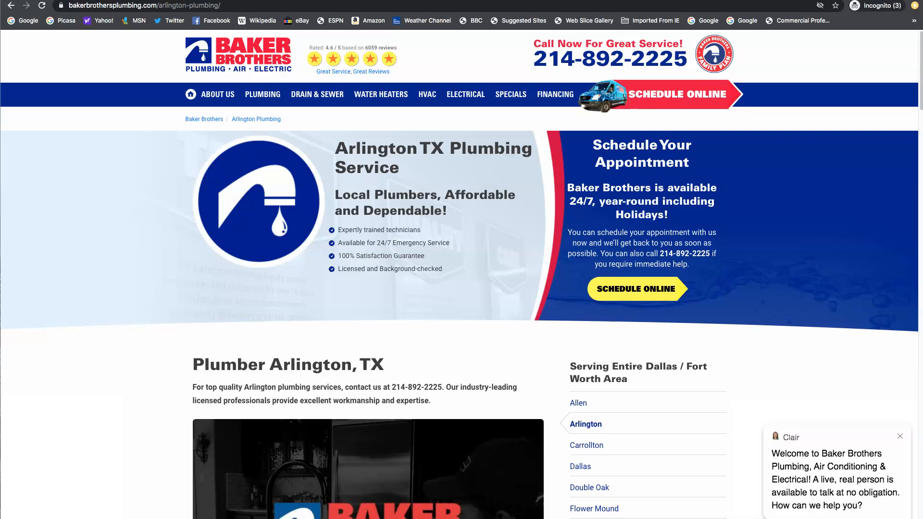
{"action": "mouse_move", "coordinate": [161, 137]}
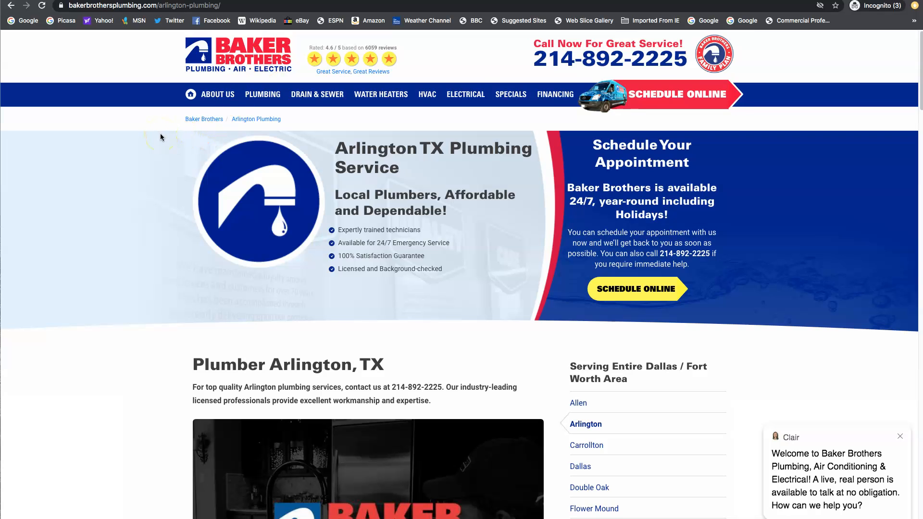
{"action": "scroll", "scroll_direction": "down", "scroll_amount": 3}
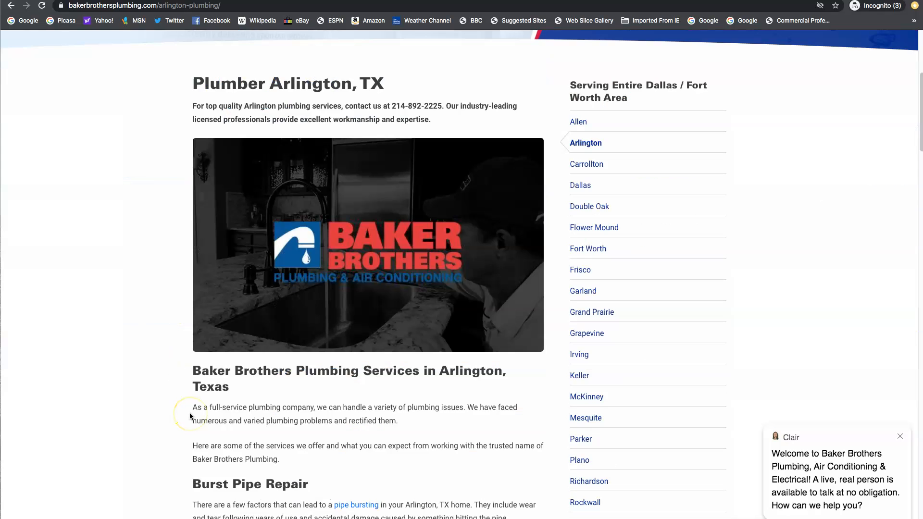
{"action": "scroll", "scroll_direction": "down", "scroll_amount": 3}
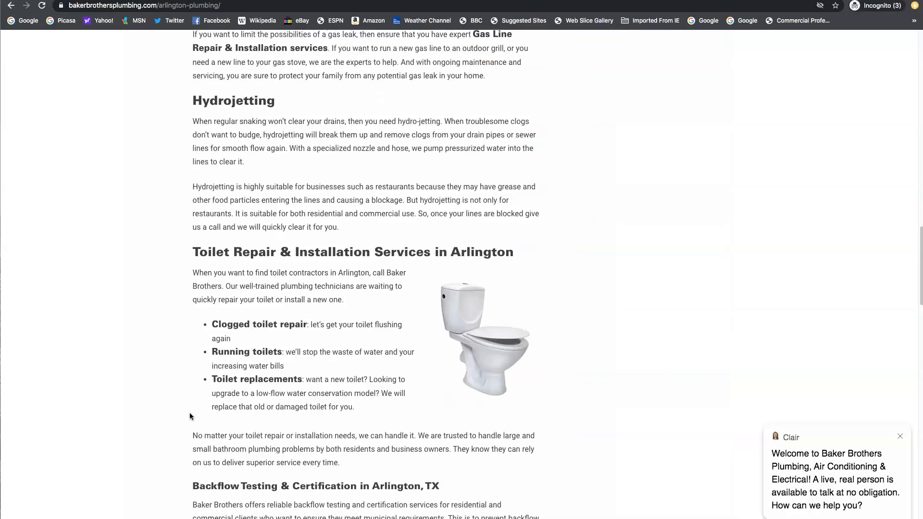
{"action": "scroll", "scroll_direction": "down", "scroll_amount": 3}
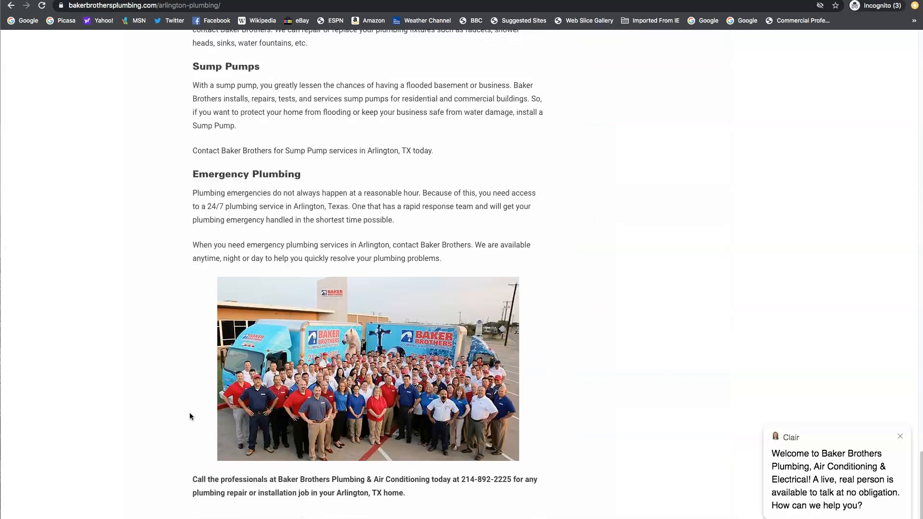
{"action": "scroll", "scroll_direction": "up", "scroll_amount": 3}
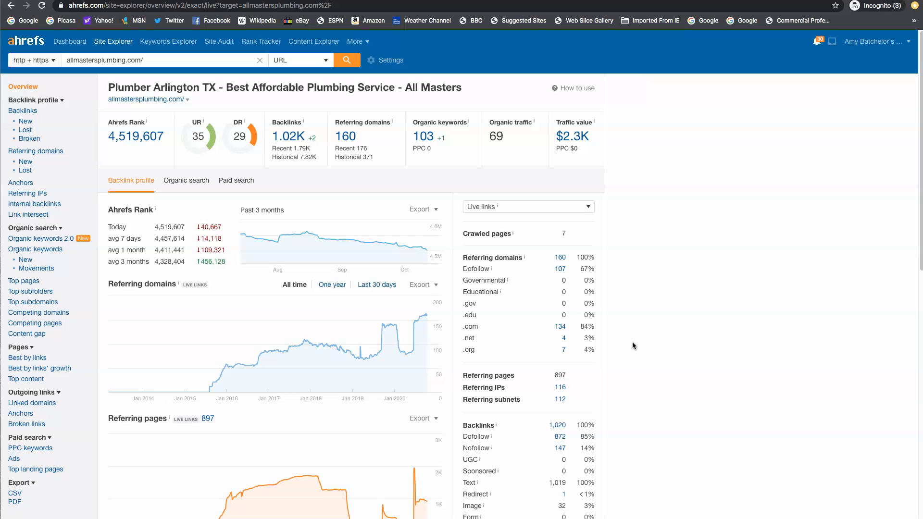
{"action": "mouse_move", "coordinate": [621, 336]}
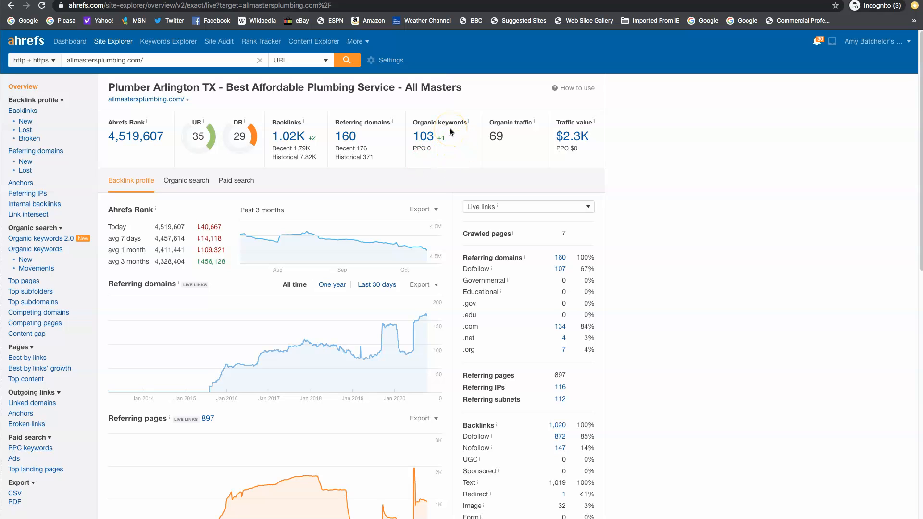
{"action": "mouse_move", "coordinate": [513, 130]}
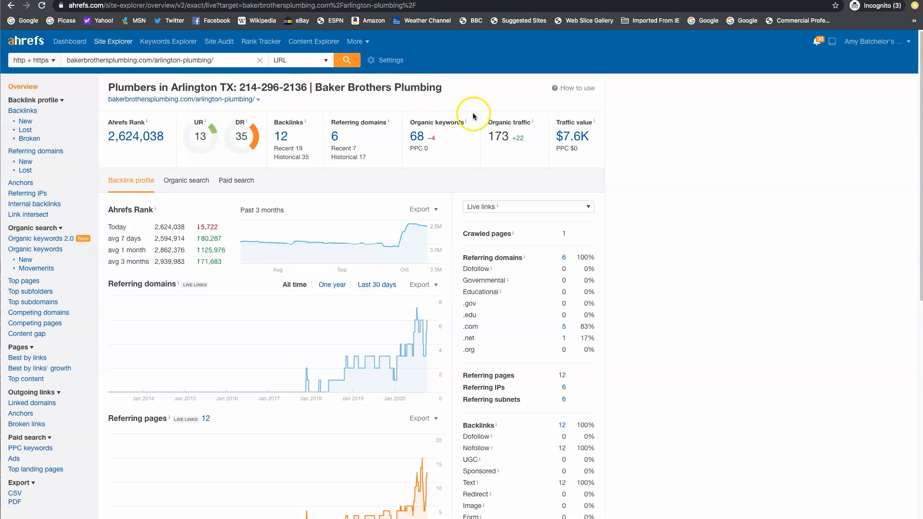
{"action": "mouse_move", "coordinate": [468, 146]}
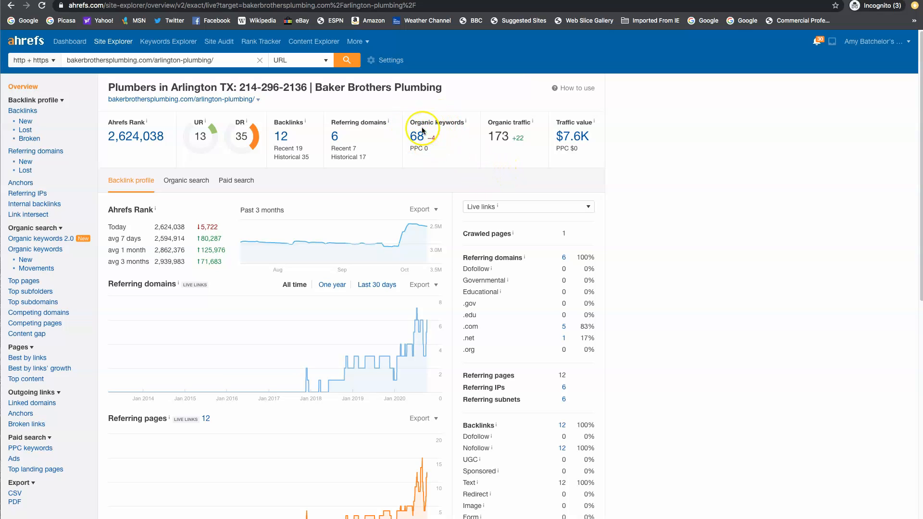
{"action": "mouse_move", "coordinate": [523, 143]}
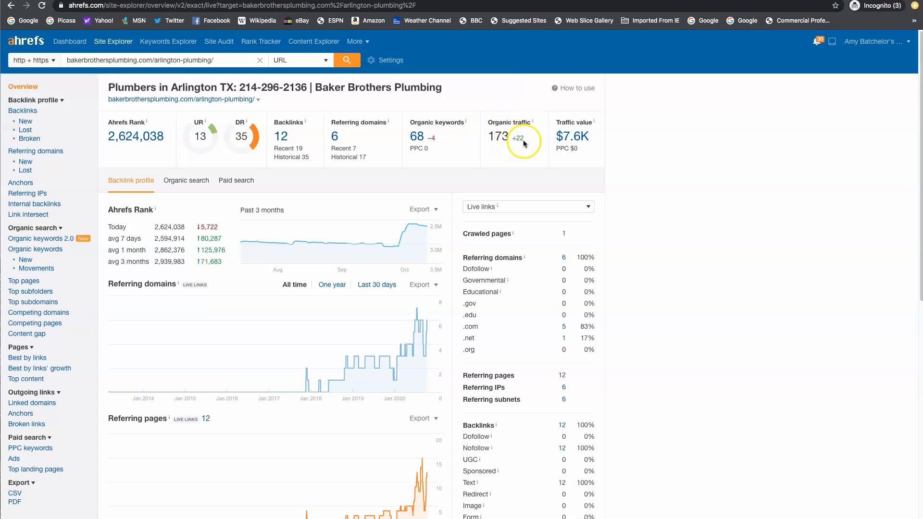
{"action": "mouse_move", "coordinate": [448, 146]}
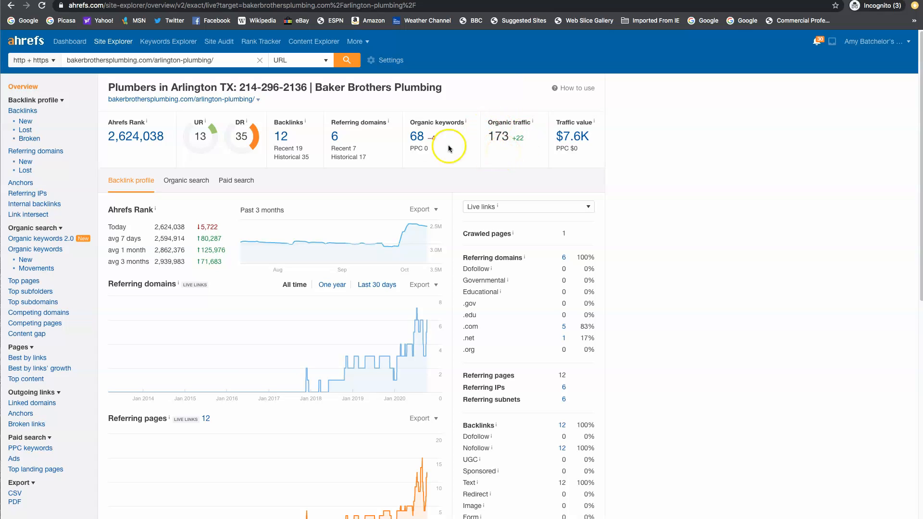
{"action": "left_click", "coordinate": [416, 136]}
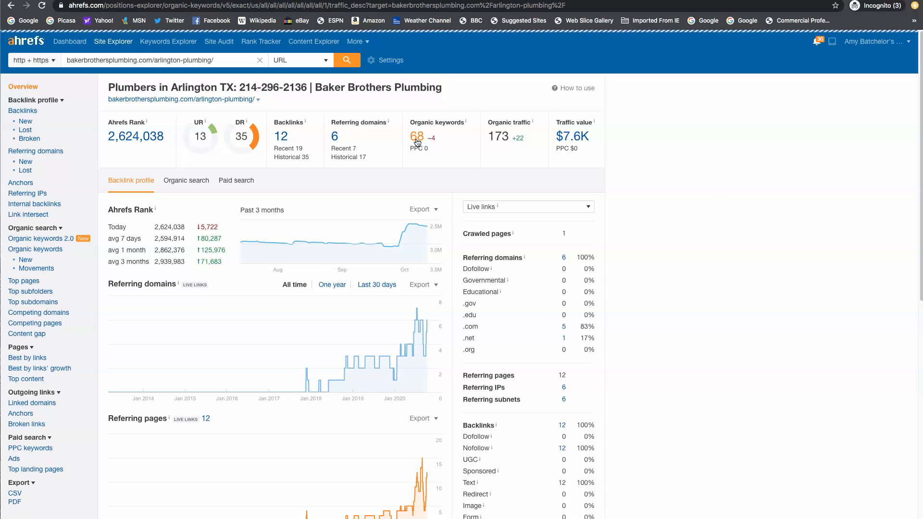
{"action": "left_click", "coordinate": [416, 136]}
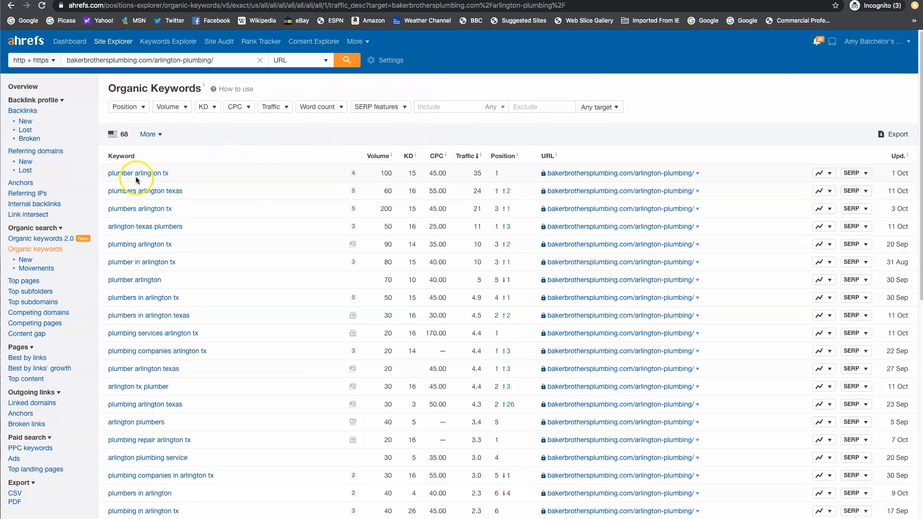
{"action": "mouse_move", "coordinate": [491, 169]}
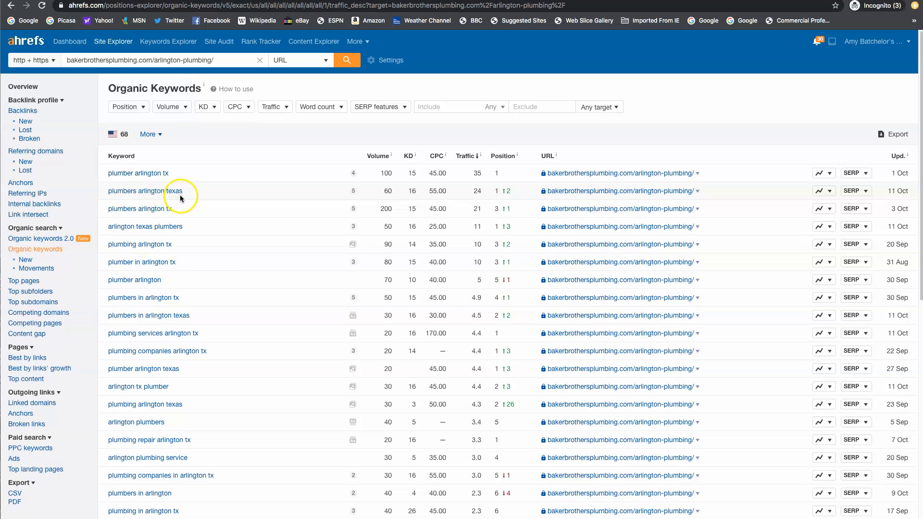
{"action": "mouse_move", "coordinate": [388, 193]}
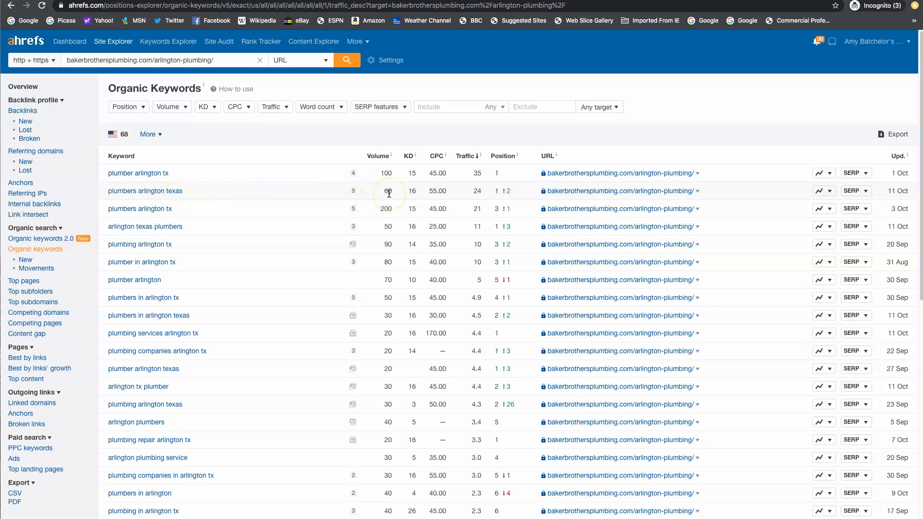
{"action": "mouse_move", "coordinate": [498, 190]}
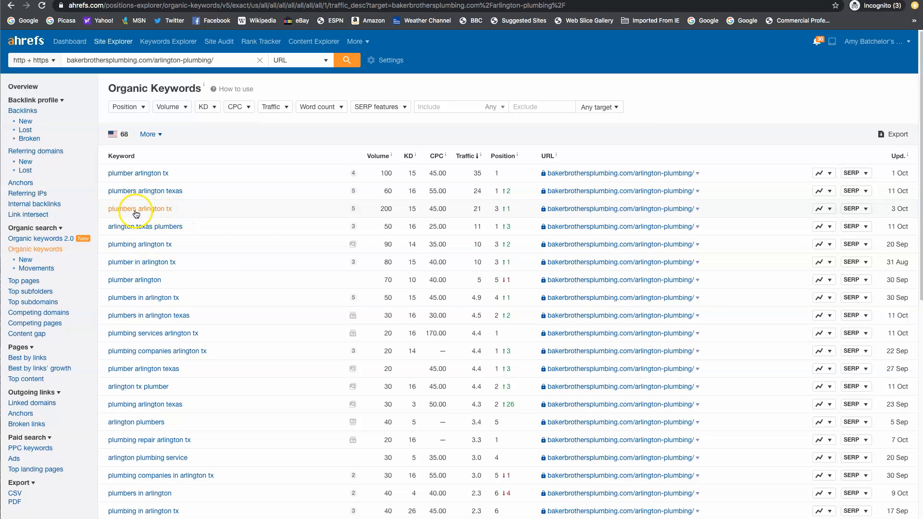
{"action": "mouse_move", "coordinate": [496, 216]}
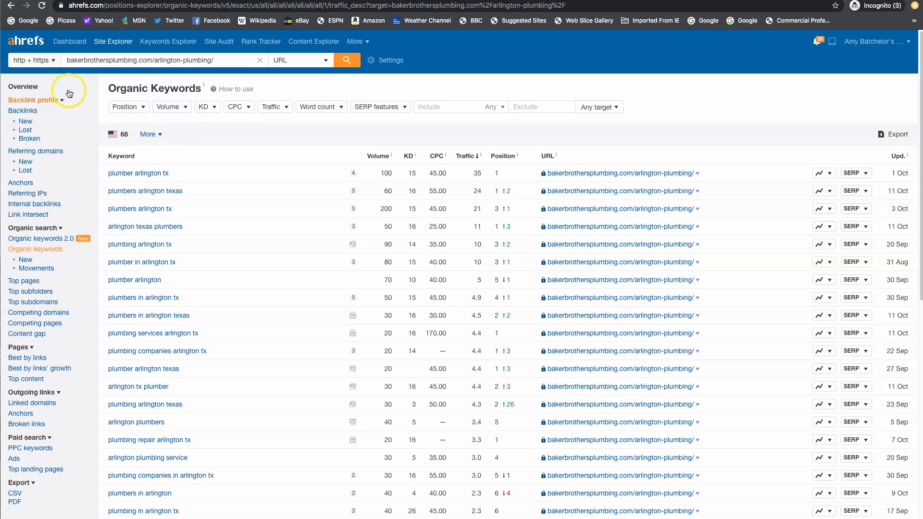
- Return to the Overview showing 12 backlinks, 6 referring domains and DR 35 for the Arlington page
{"action": "left_click", "coordinate": [23, 86]}
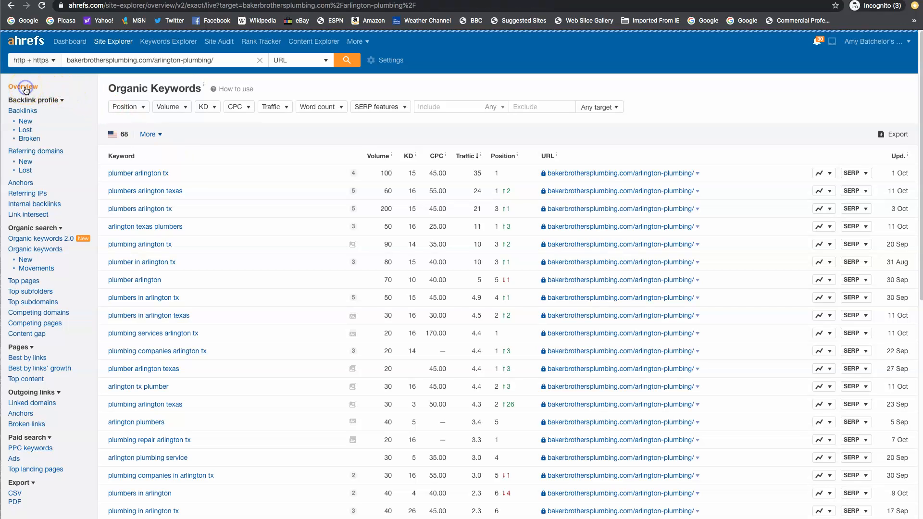
{"action": "left_click", "coordinate": [23, 87]}
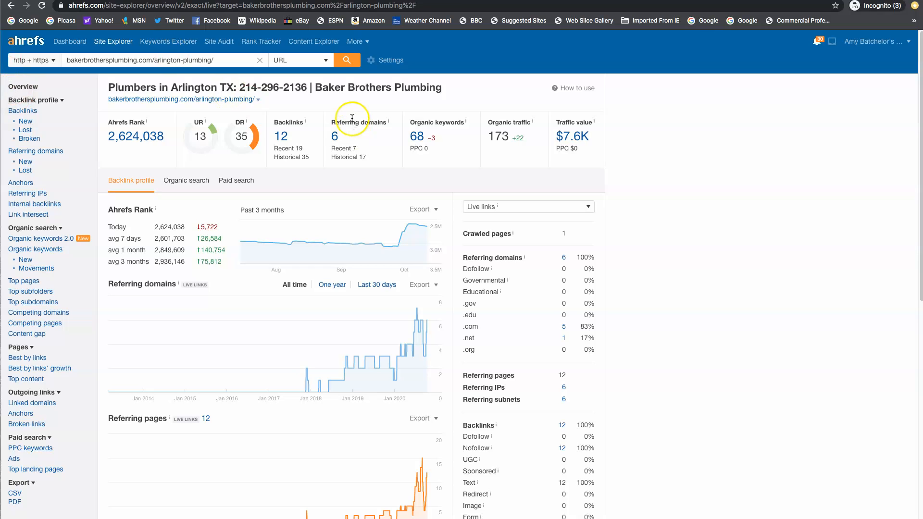
{"action": "mouse_move", "coordinate": [364, 138]}
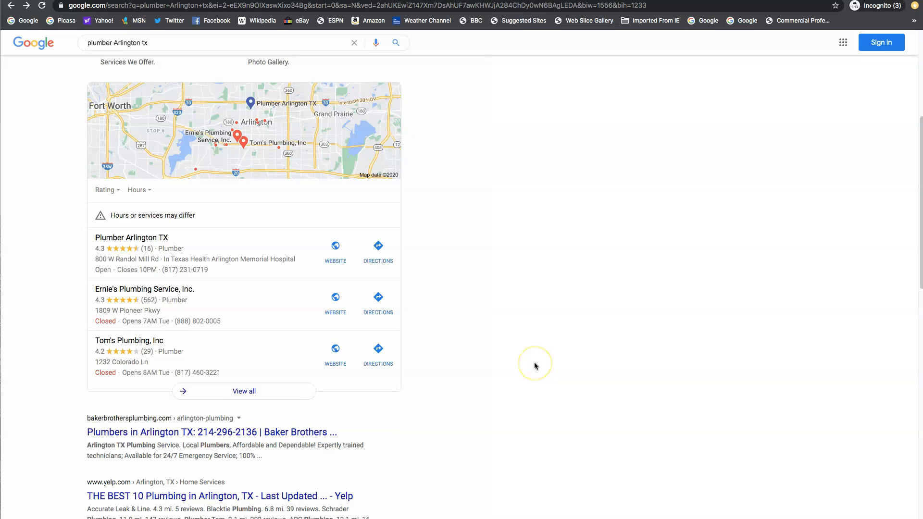
{"action": "scroll", "scroll_direction": "down", "scroll_amount": 3}
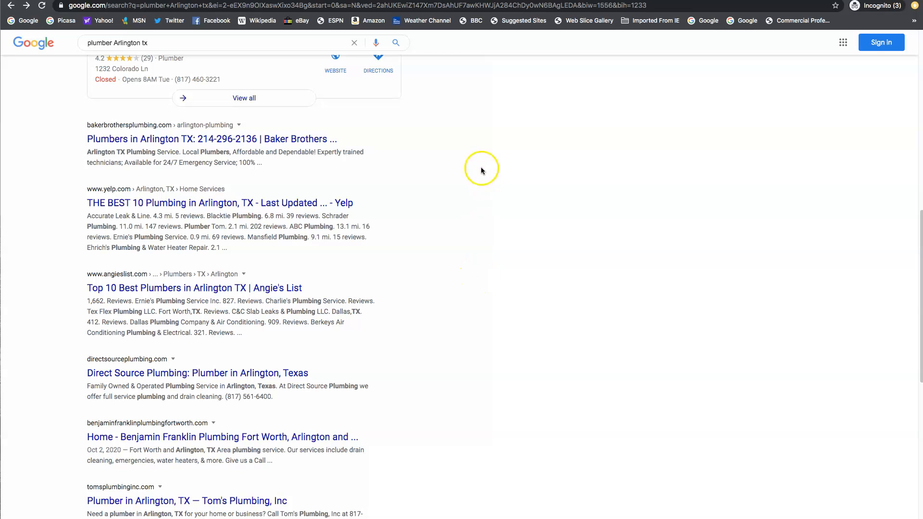
{"action": "mouse_move", "coordinate": [494, 285]}
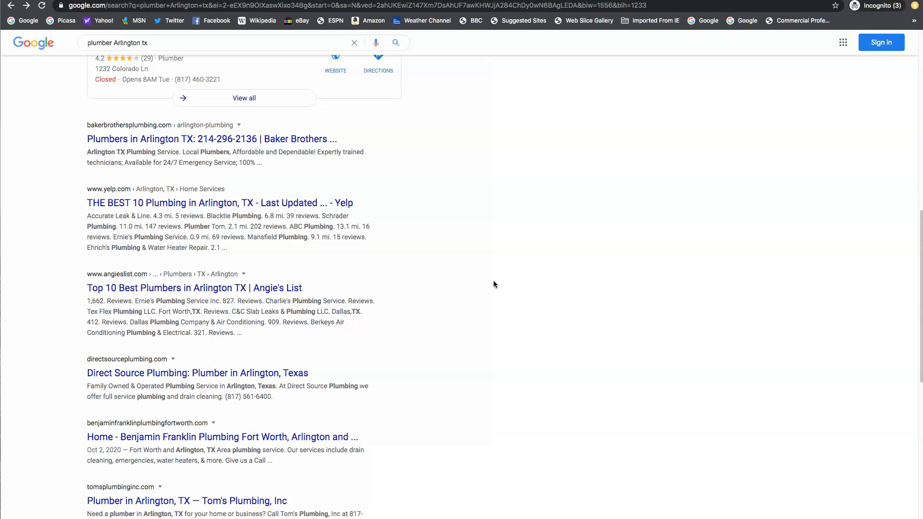
{"action": "scroll", "scroll_direction": "up", "scroll_amount": 3}
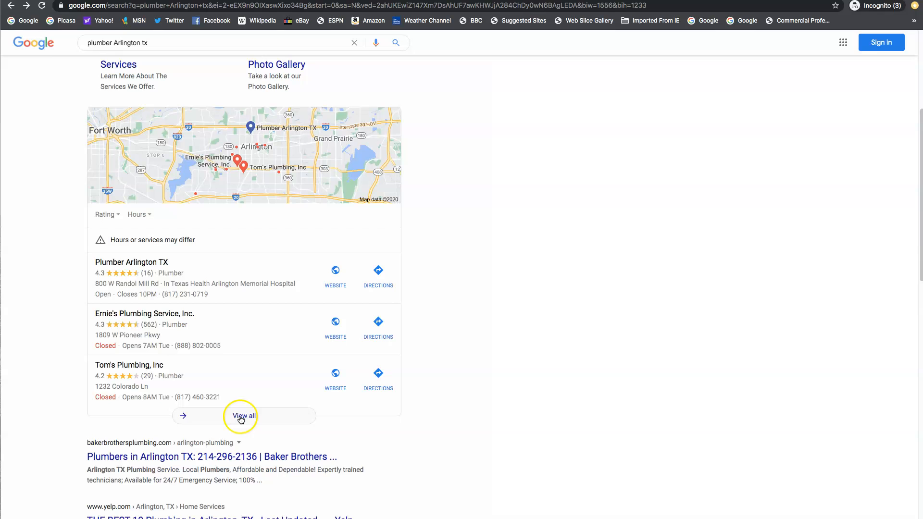
{"action": "left_click", "coordinate": [243, 415]}
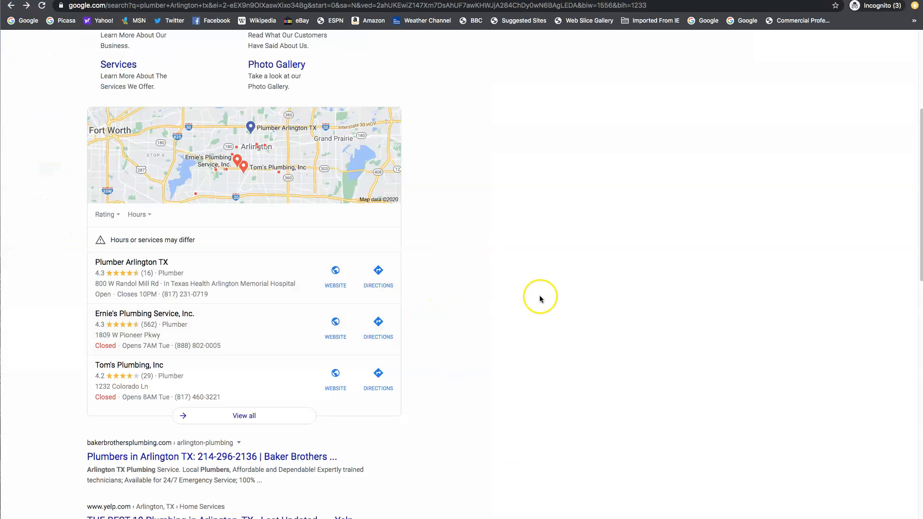
{"action": "mouse_move", "coordinate": [539, 298]}
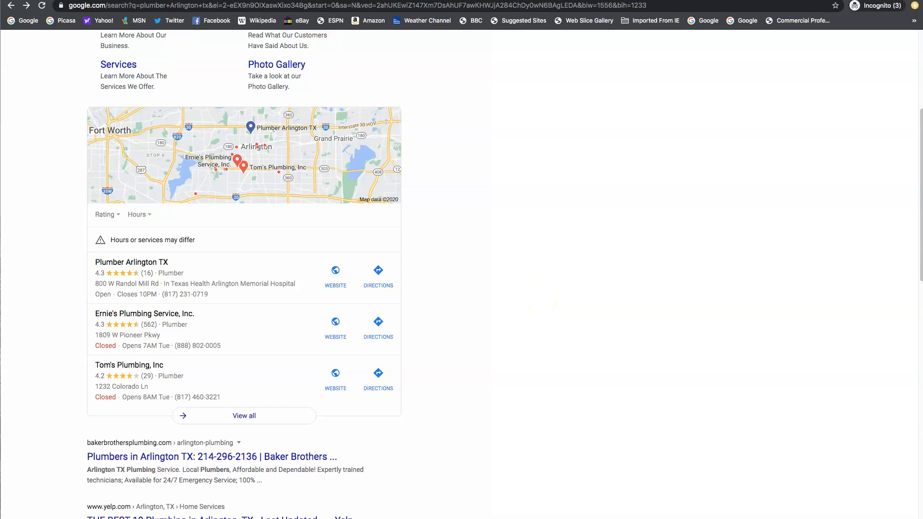
{"action": "left_click", "coordinate": [335, 275]}
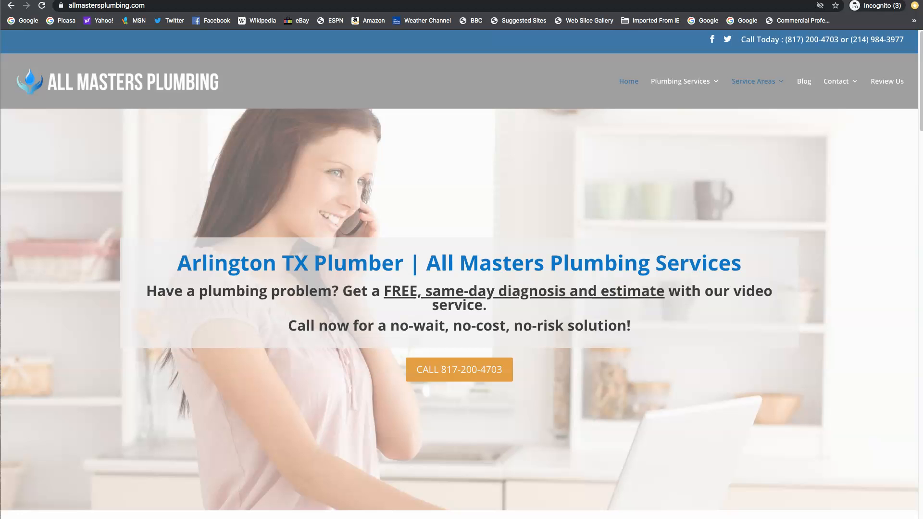
{"action": "mouse_move", "coordinate": [419, 7]}
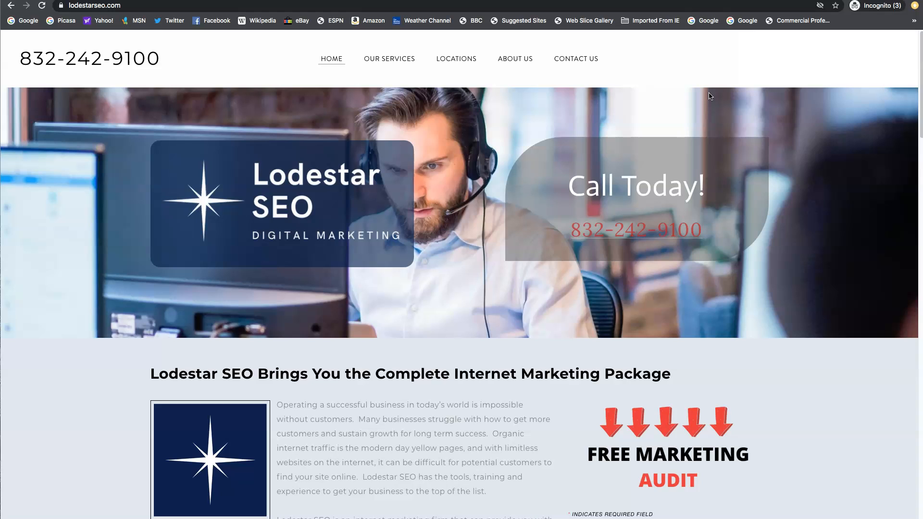
{"action": "mouse_move", "coordinate": [80, 442]}
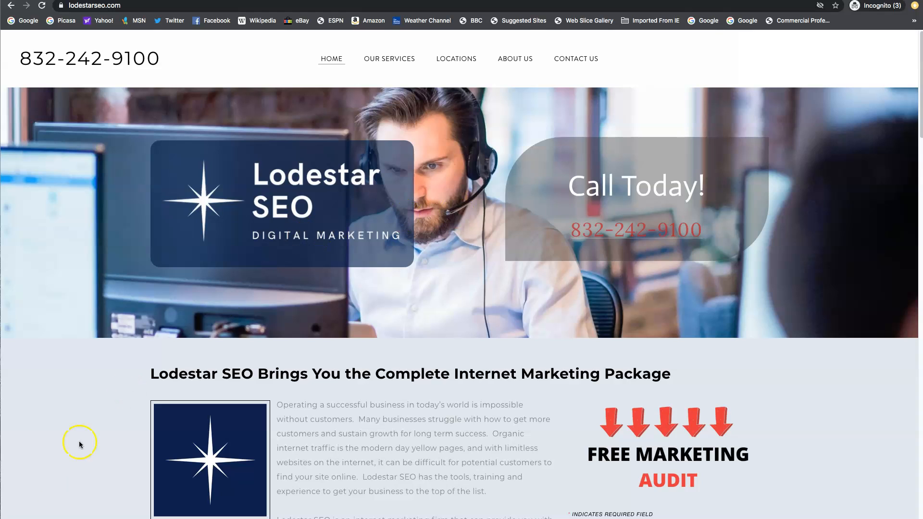